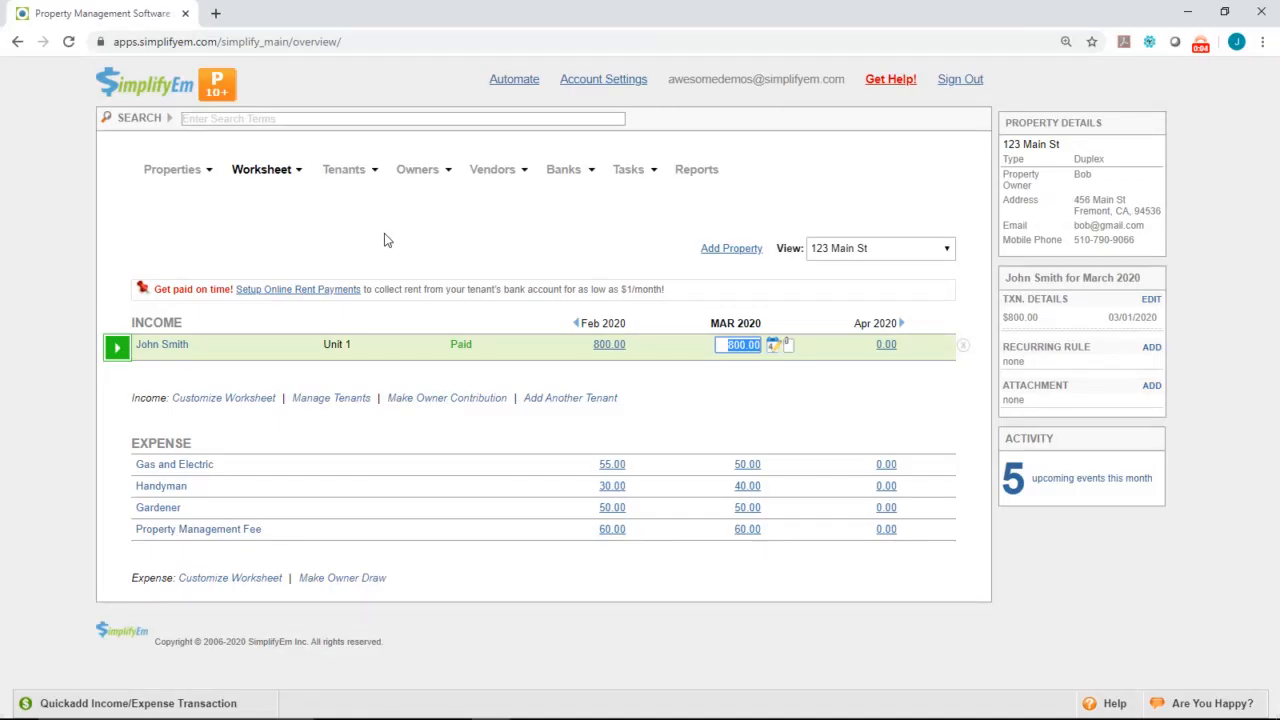
# - Show the Tenants menu dropdown from the 123 Main St worksheet overview
pyautogui.click(344, 168)
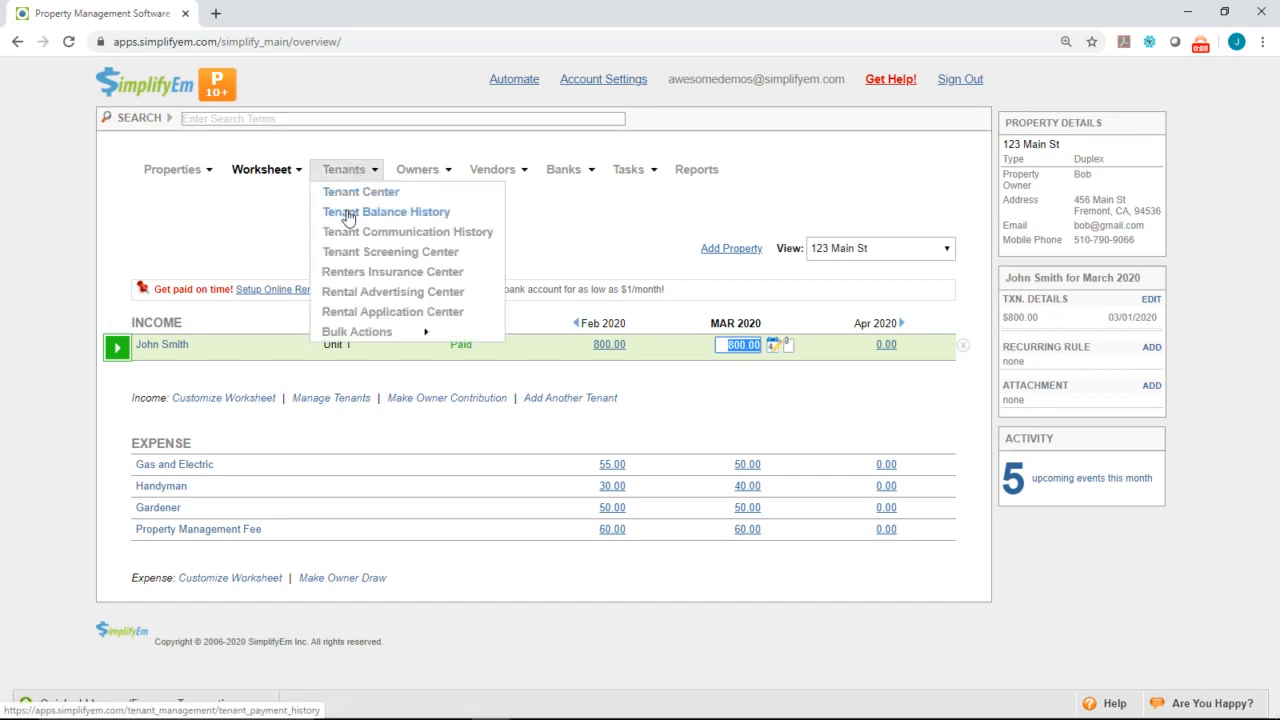
pyautogui.click(386, 212)
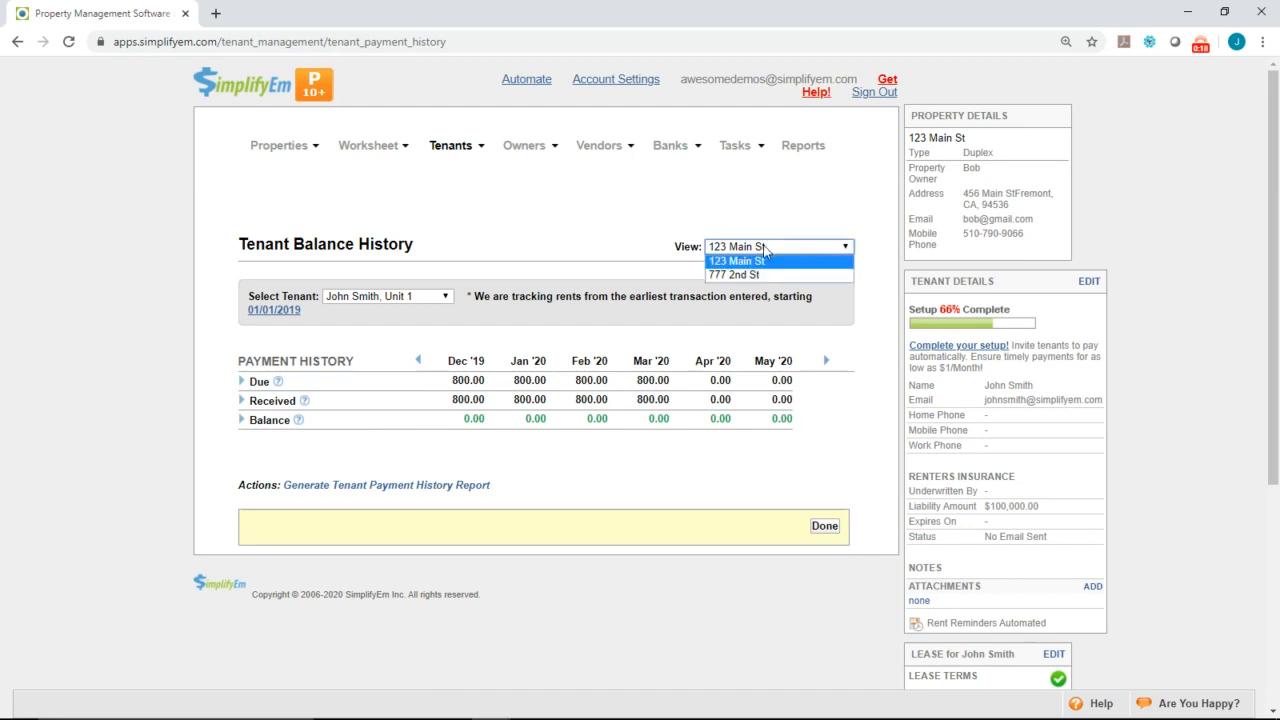
pyautogui.moveTo(764, 276)
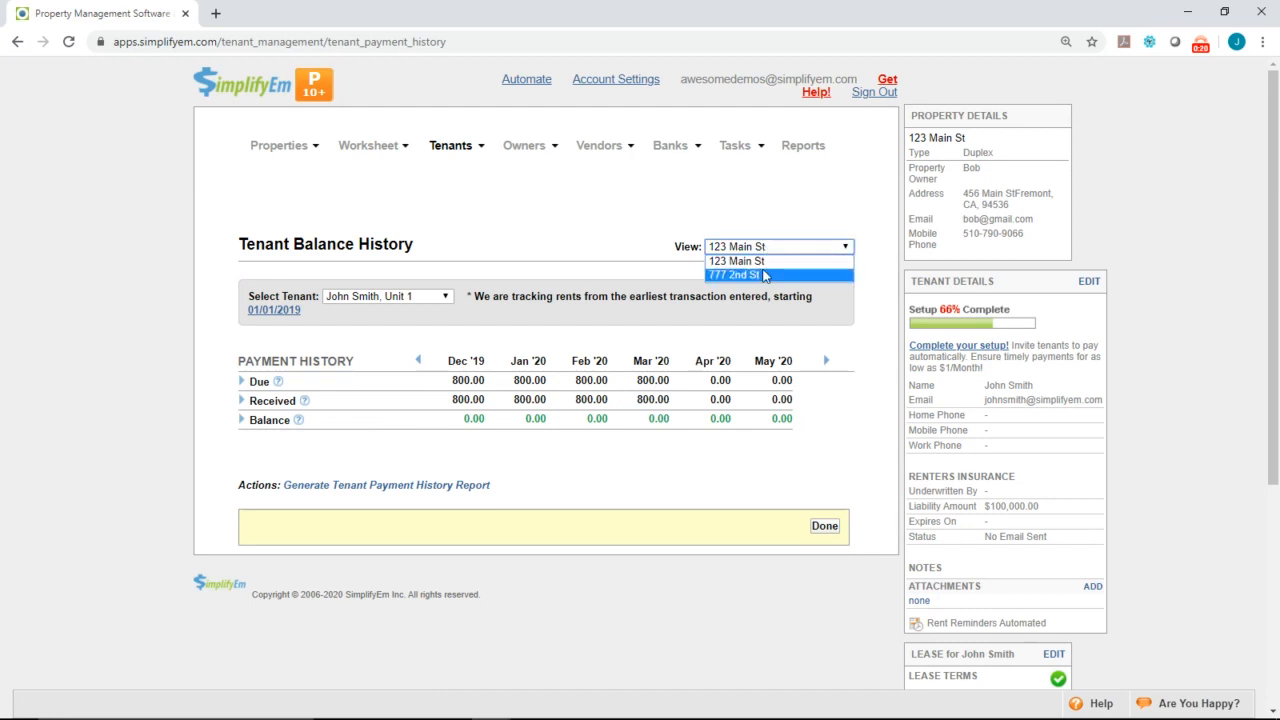
pyautogui.click(736, 276)
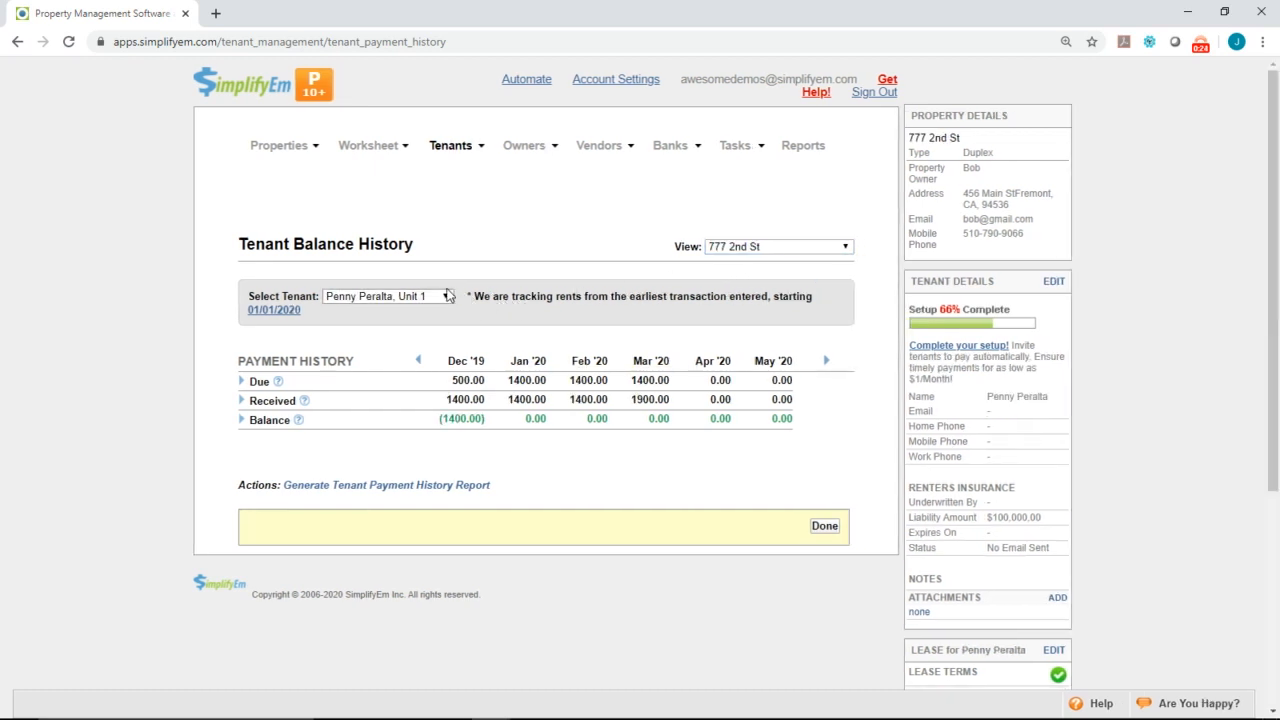
pyautogui.click(388, 296)
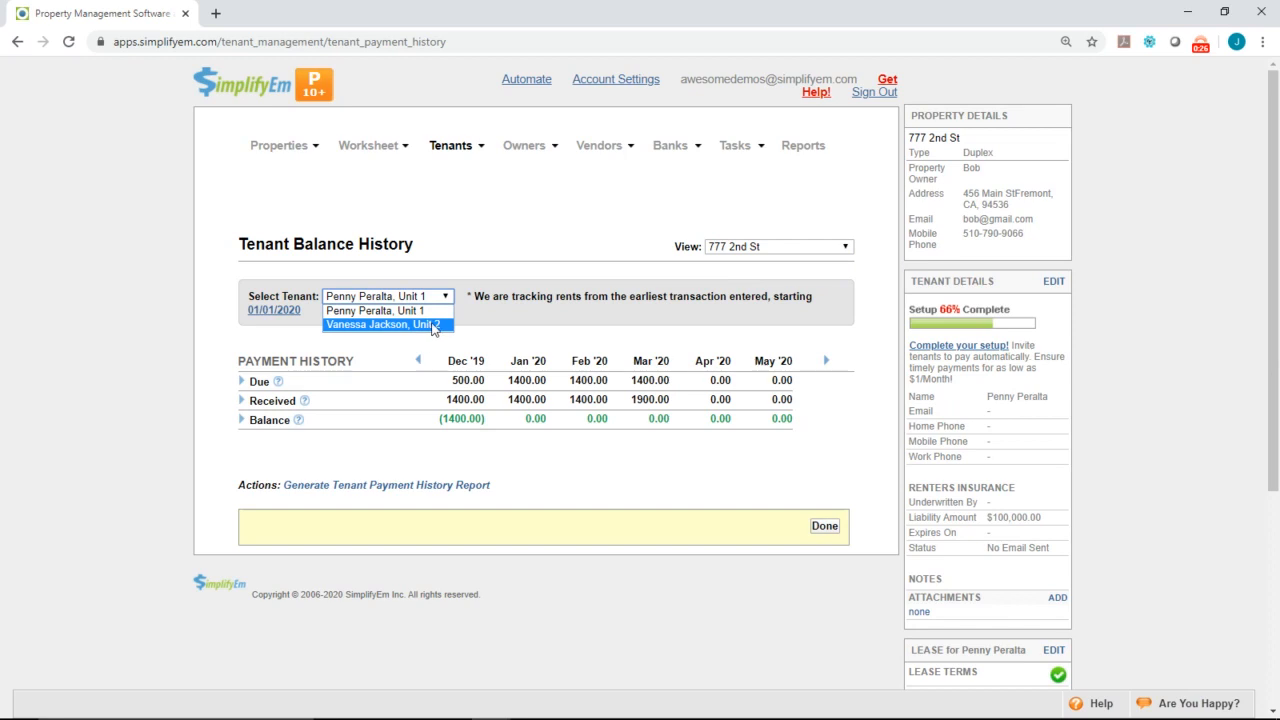
pyautogui.moveTo(448, 318)
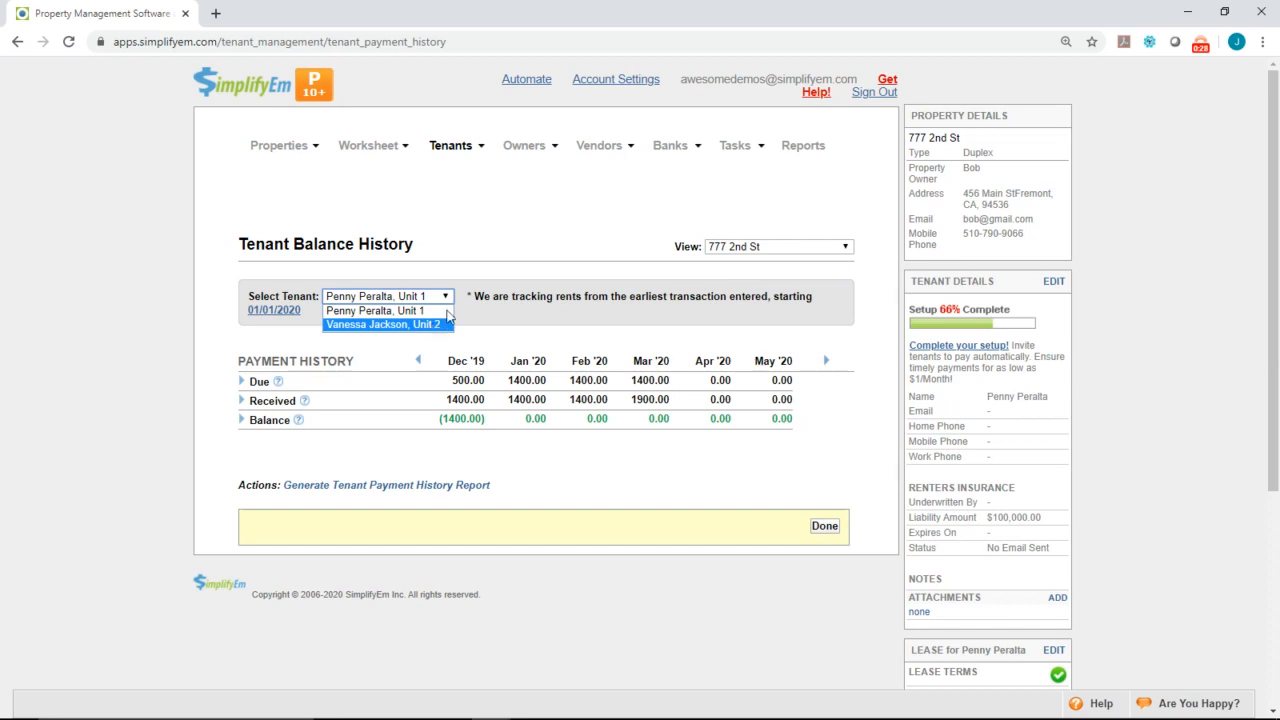
pyautogui.click(388, 324)
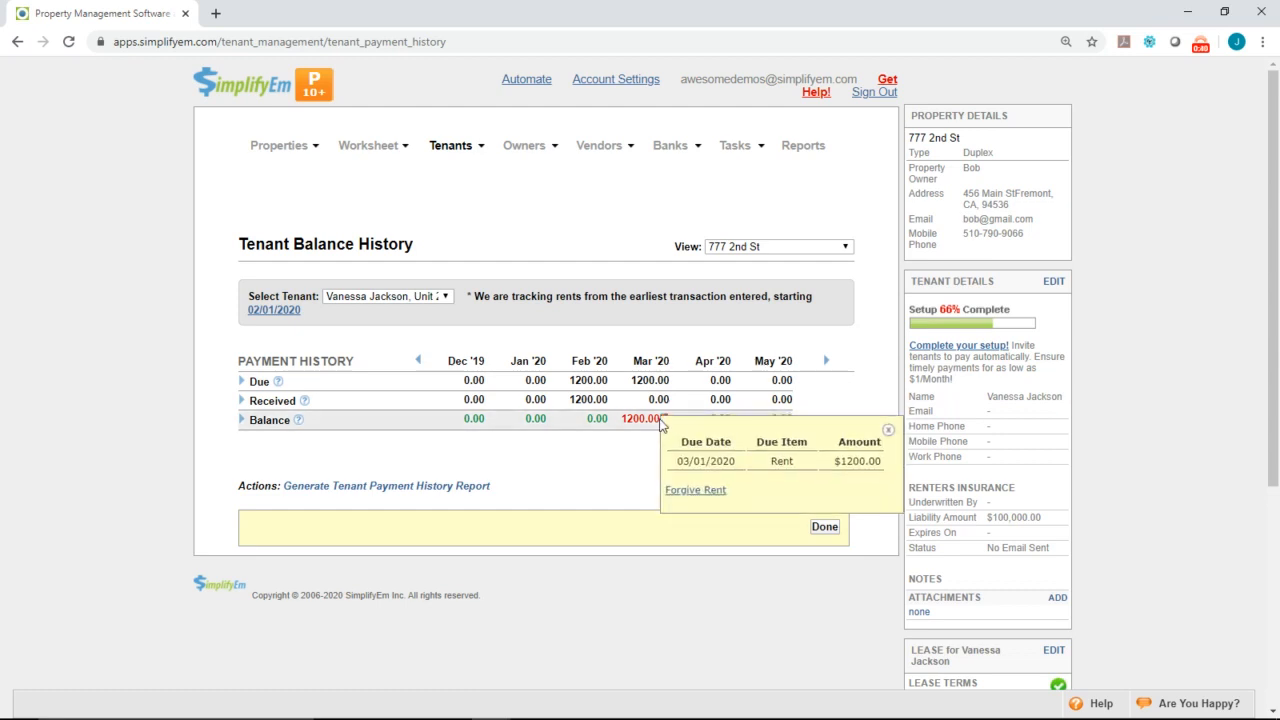
pyautogui.moveTo(688, 492)
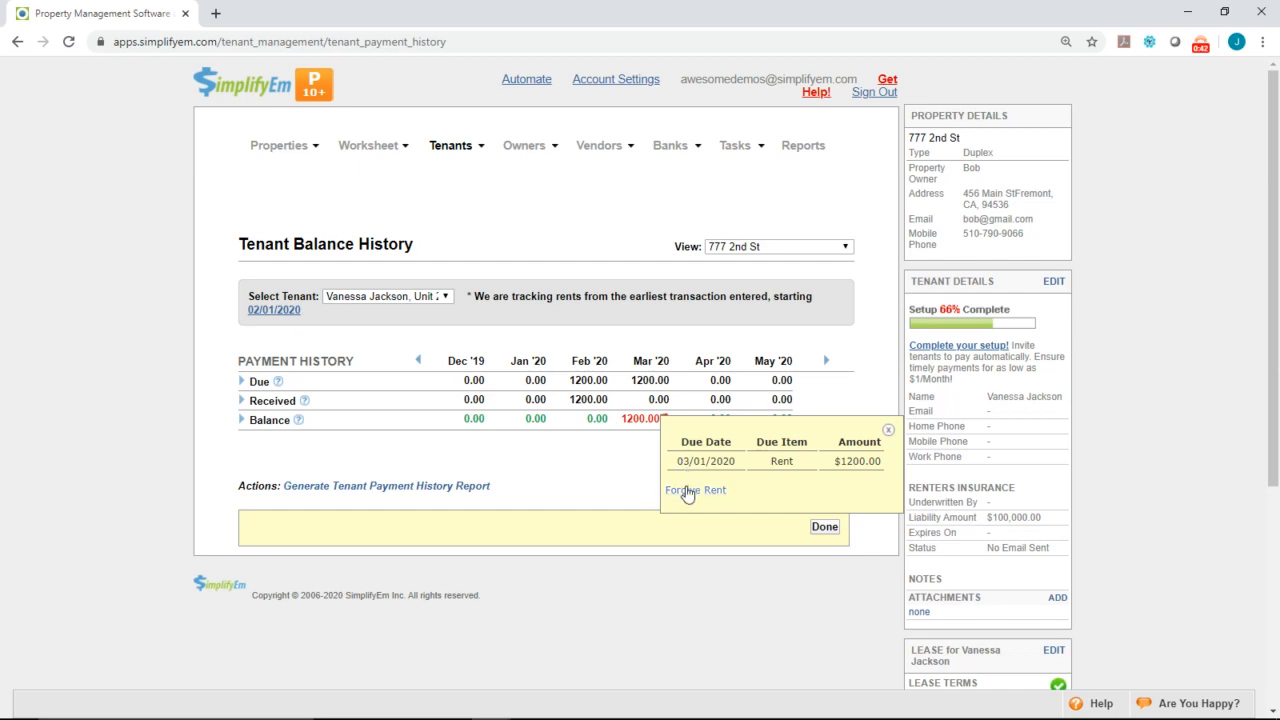
# - Mark the 03/01/2020 rent as forgiven and save, zeroing the March balance
pyautogui.click(696, 490)
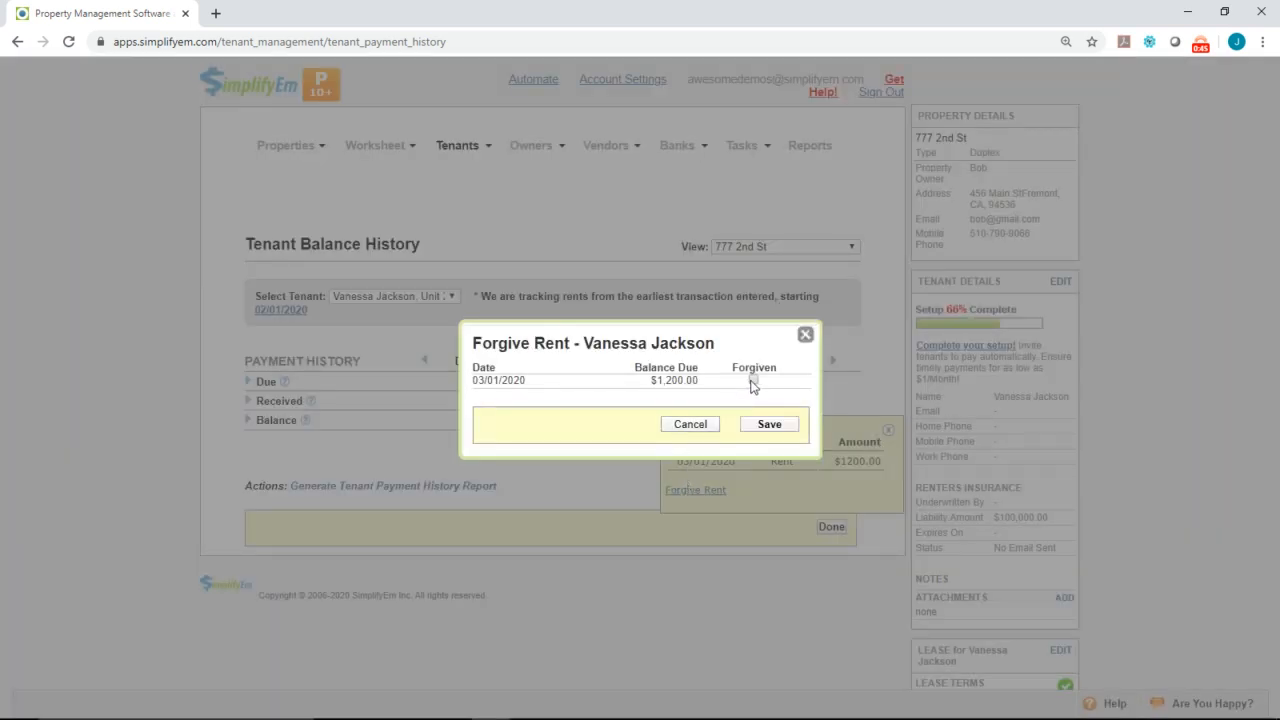
pyautogui.click(768, 424)
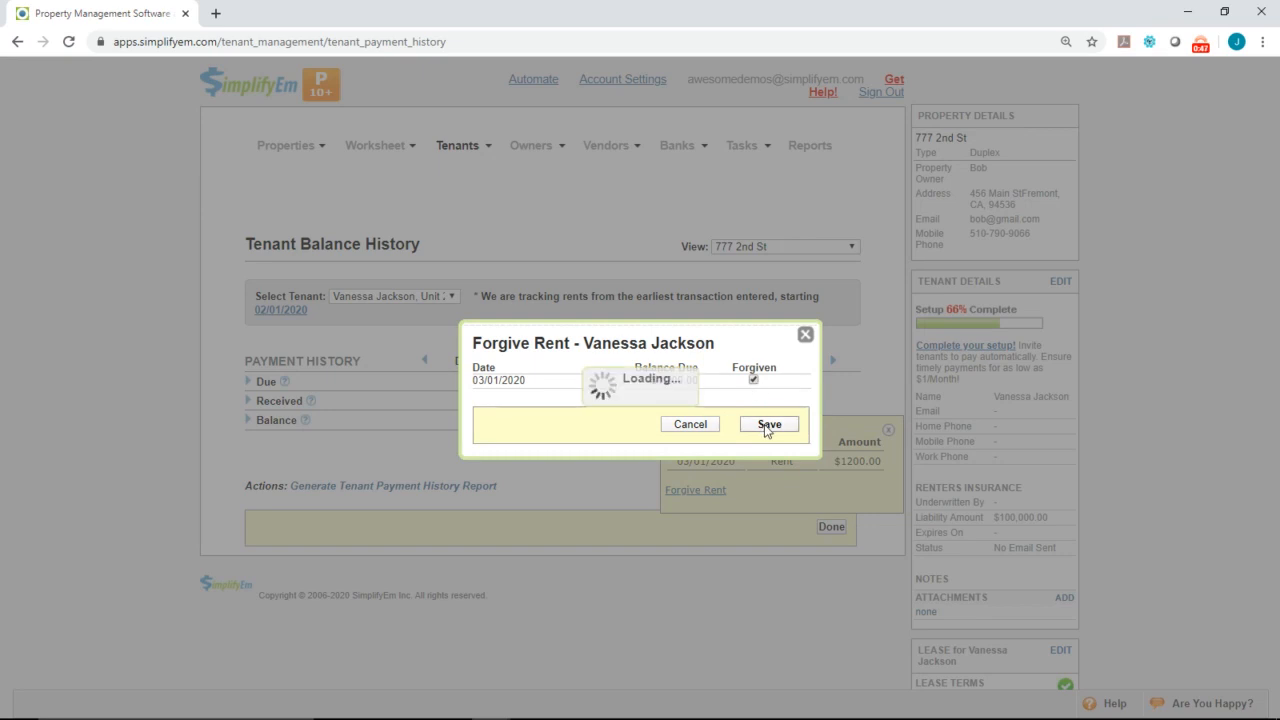
pyautogui.click(768, 424)
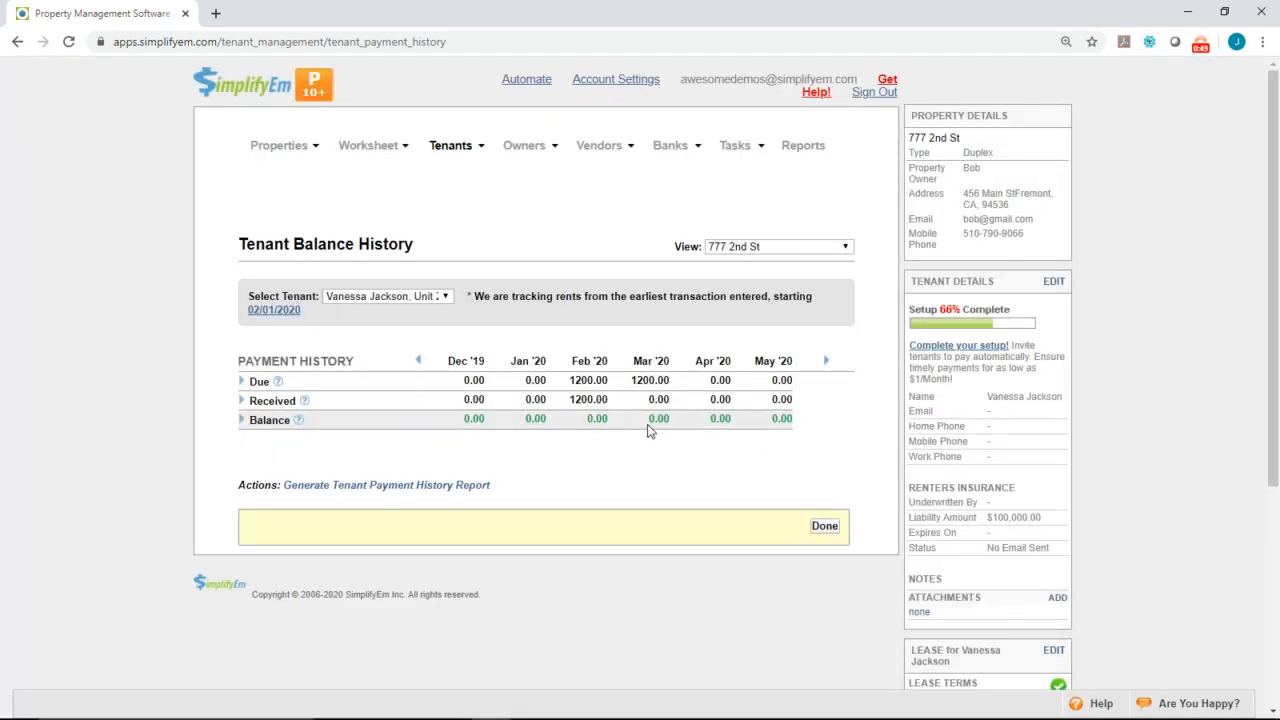
pyautogui.moveTo(668, 430)
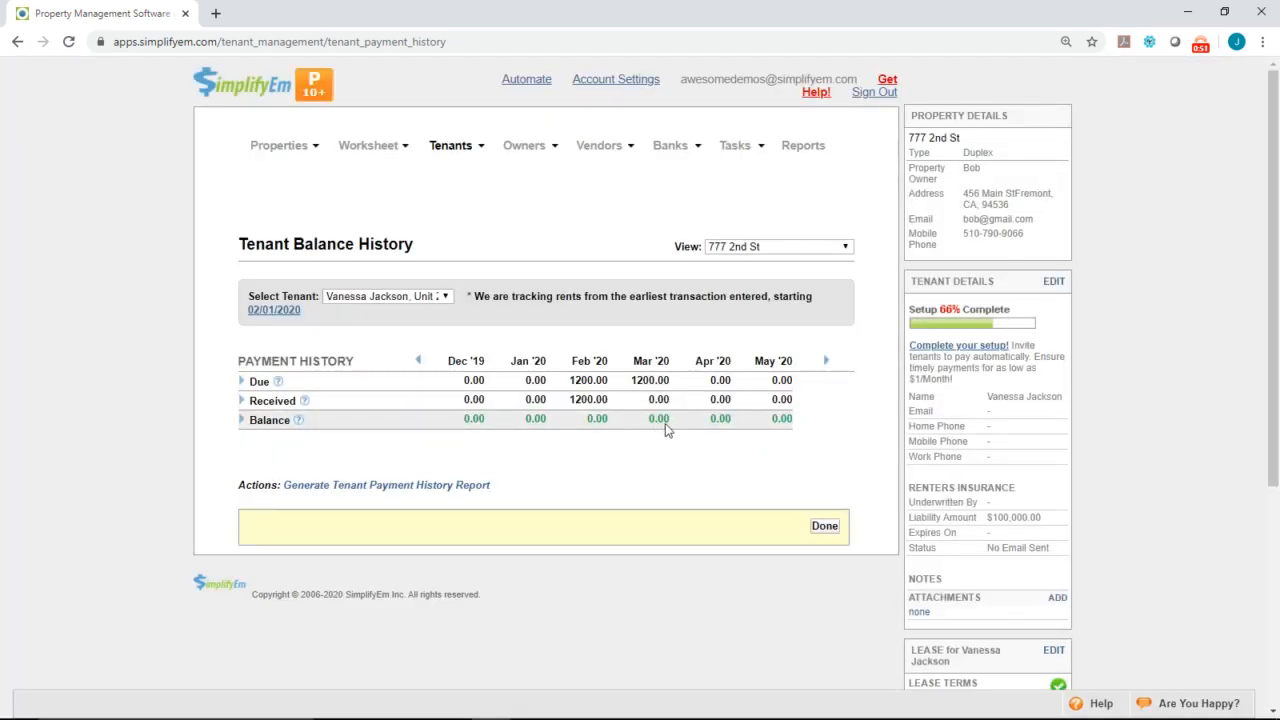
pyautogui.moveTo(344, 448)
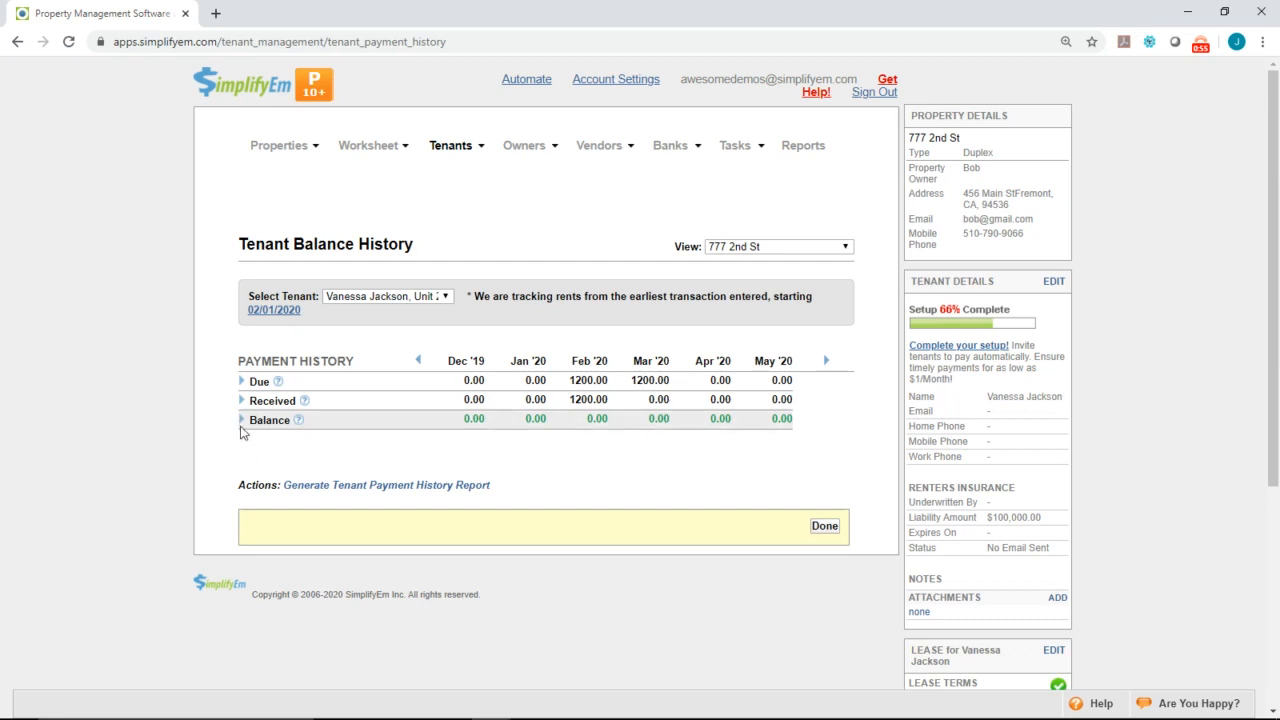
# - Expand the balance breakdown and open the Mar '20 1200.00 Rent Forgiven record
pyautogui.click(240, 420)
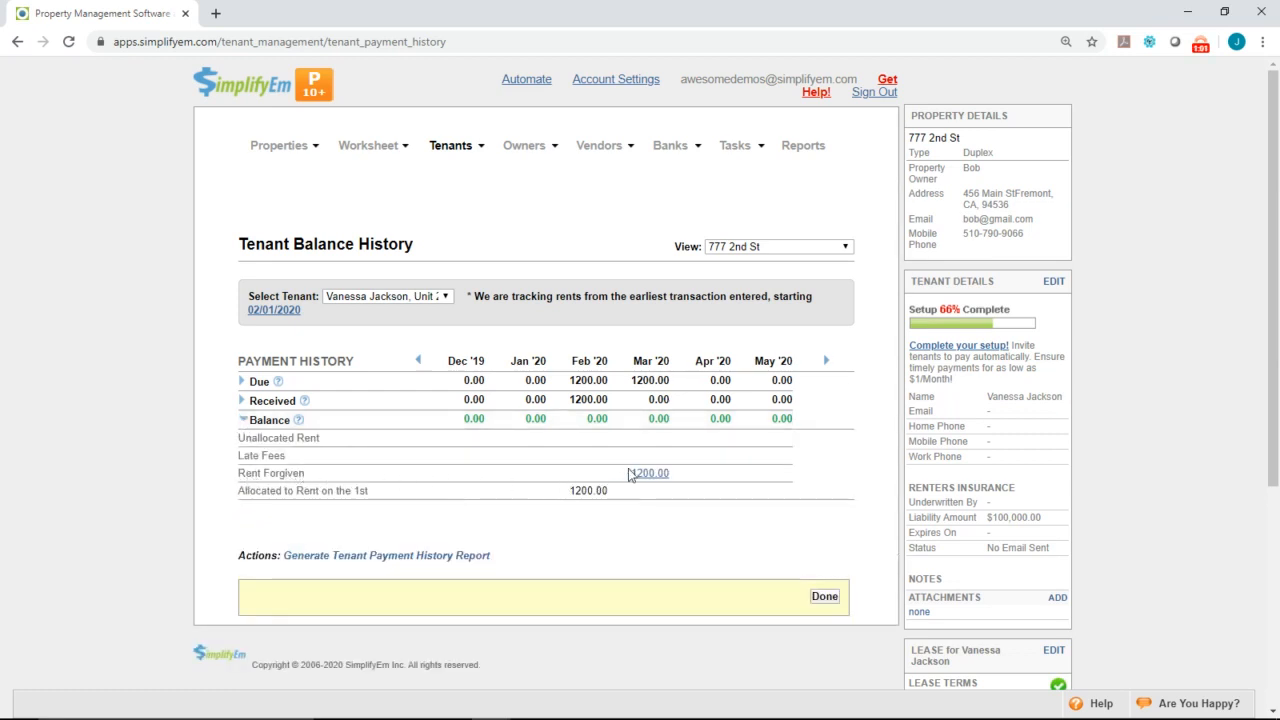
pyautogui.click(648, 472)
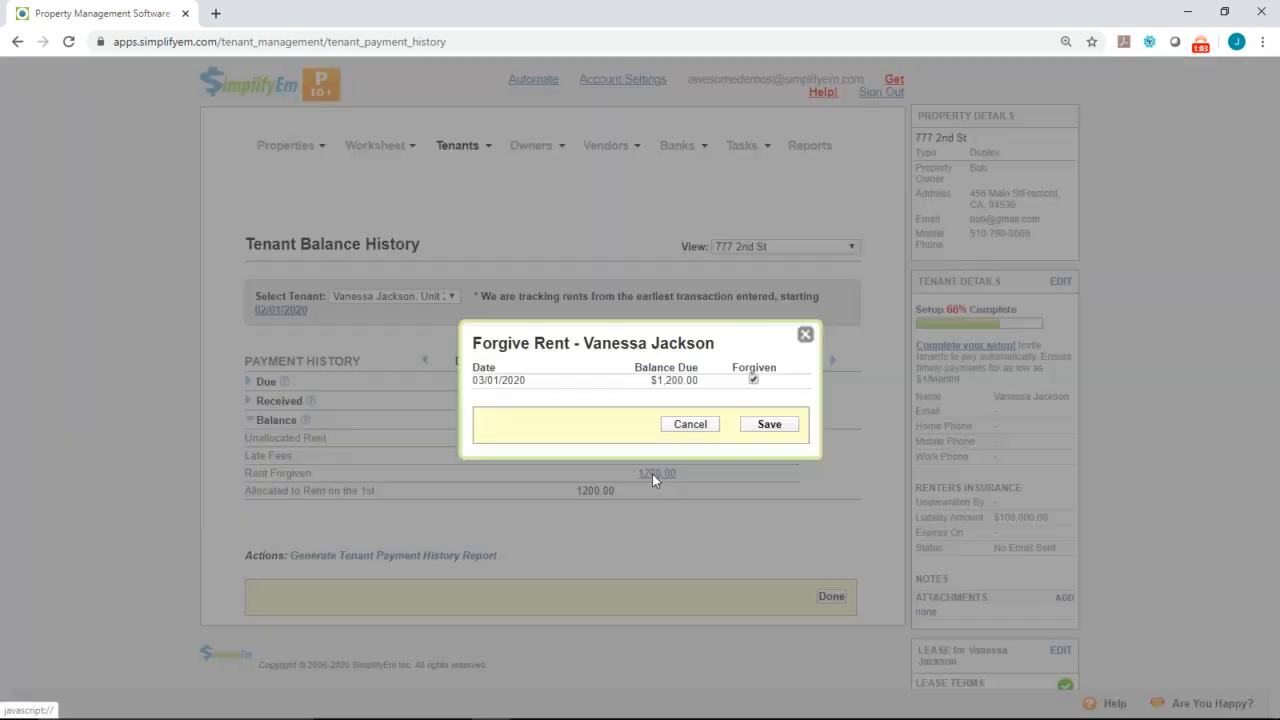
# - Untick Forgiven and save so March rent of 1200.00 is owed again
pyautogui.click(752, 380)
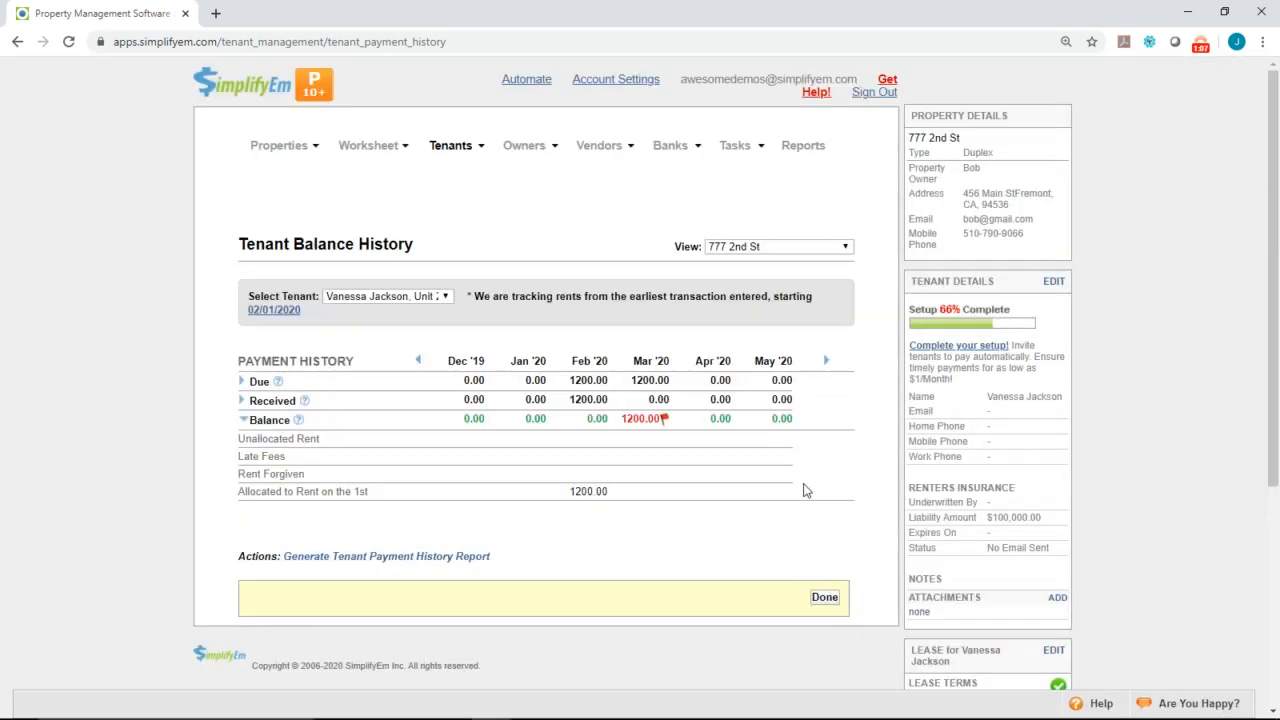
pyautogui.moveTo(648, 432)
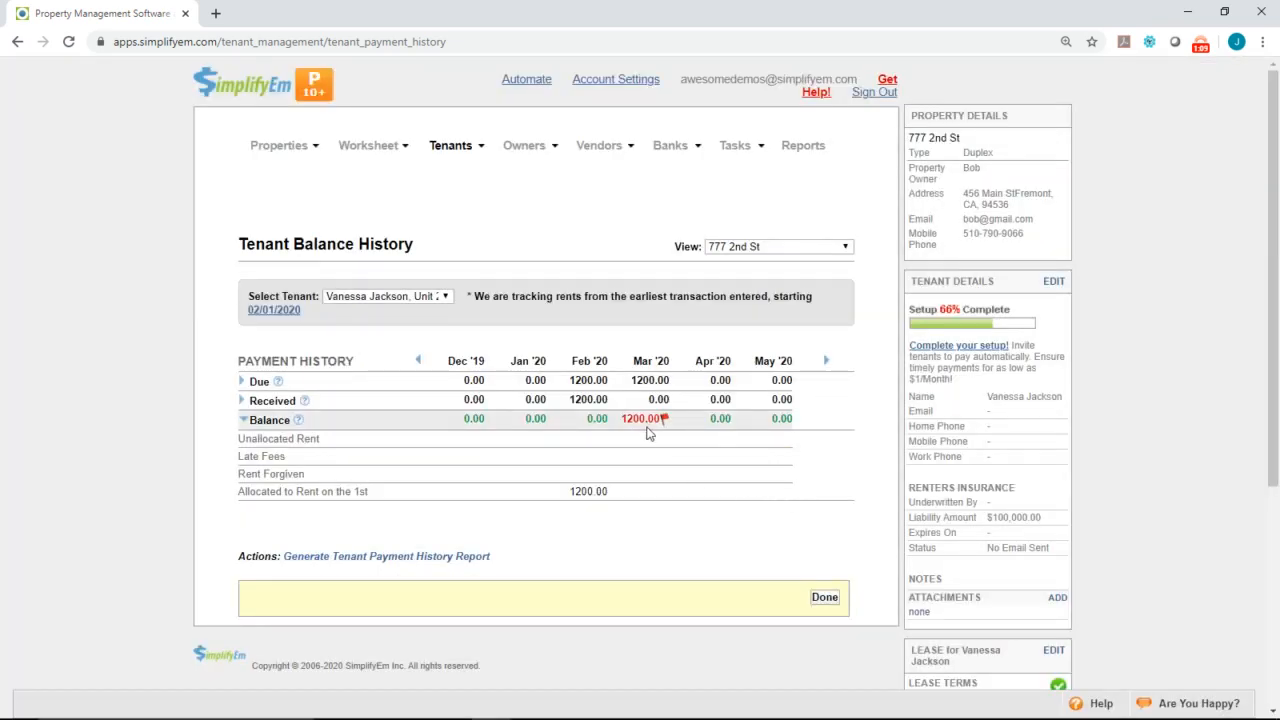